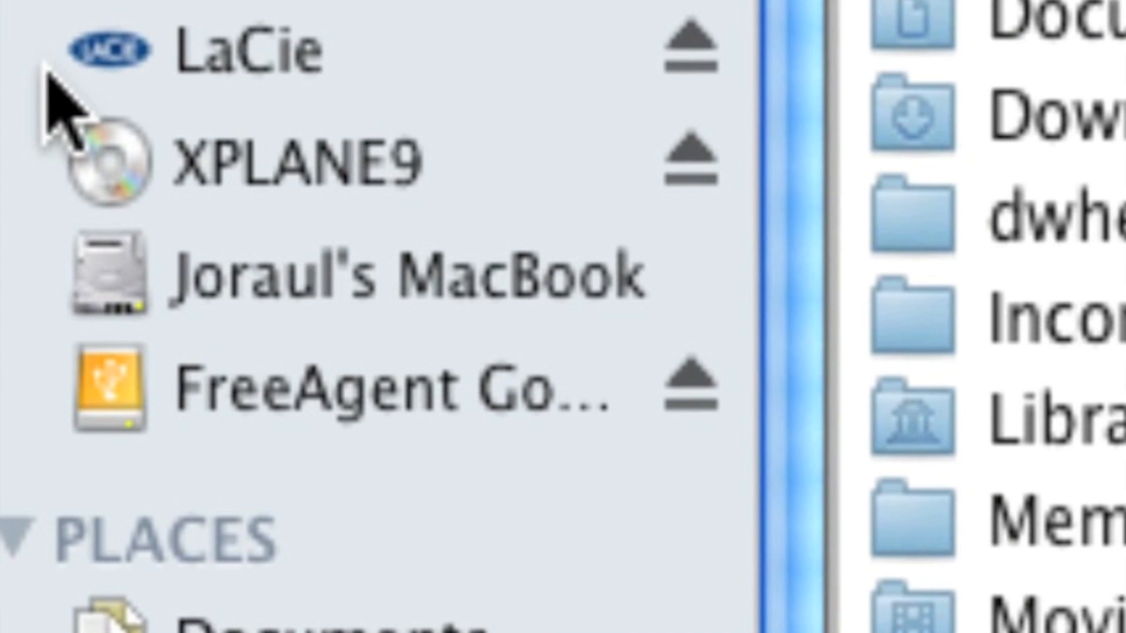
mouse_move(136, 154)
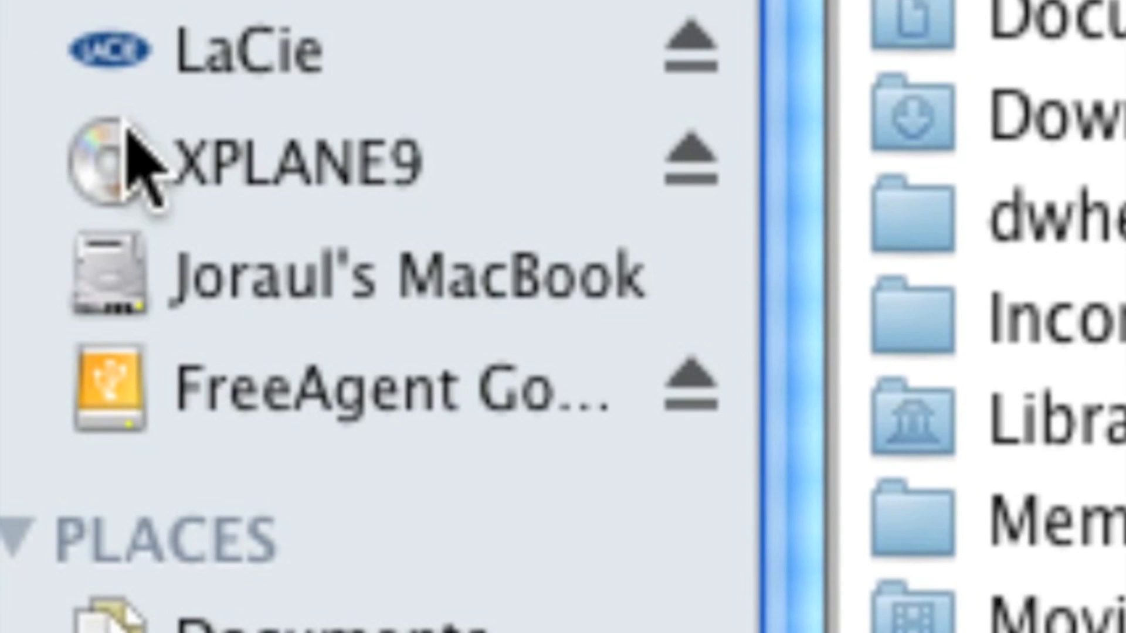
mouse_move(201, 94)
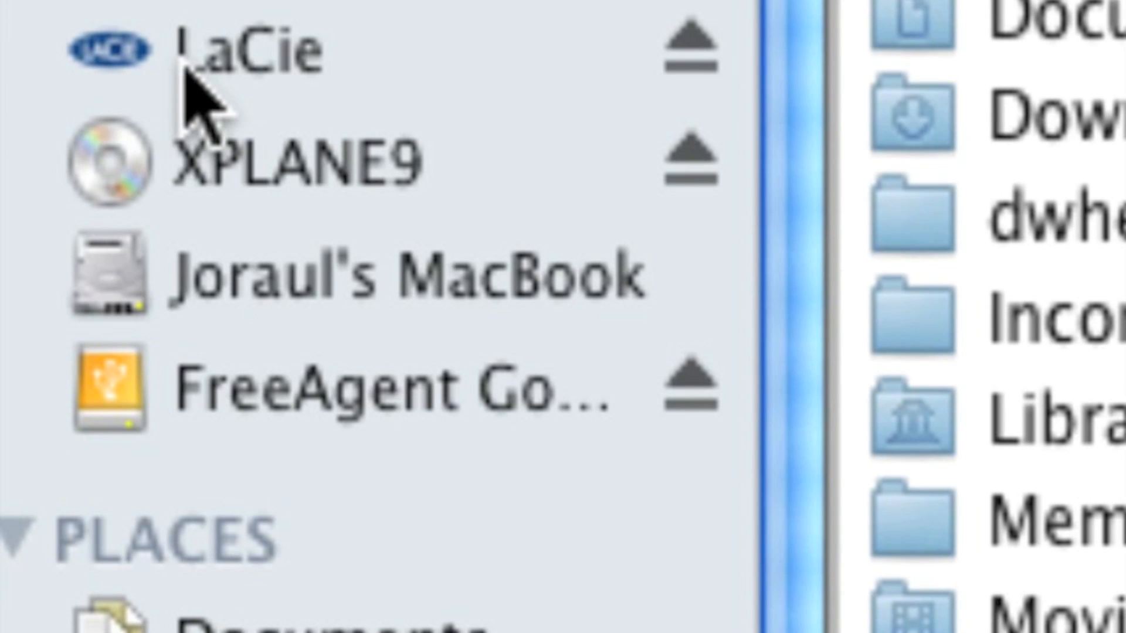
Step: Open System Preferences from the Apple menu and go to the Time Machine pane
left_click(244, 51)
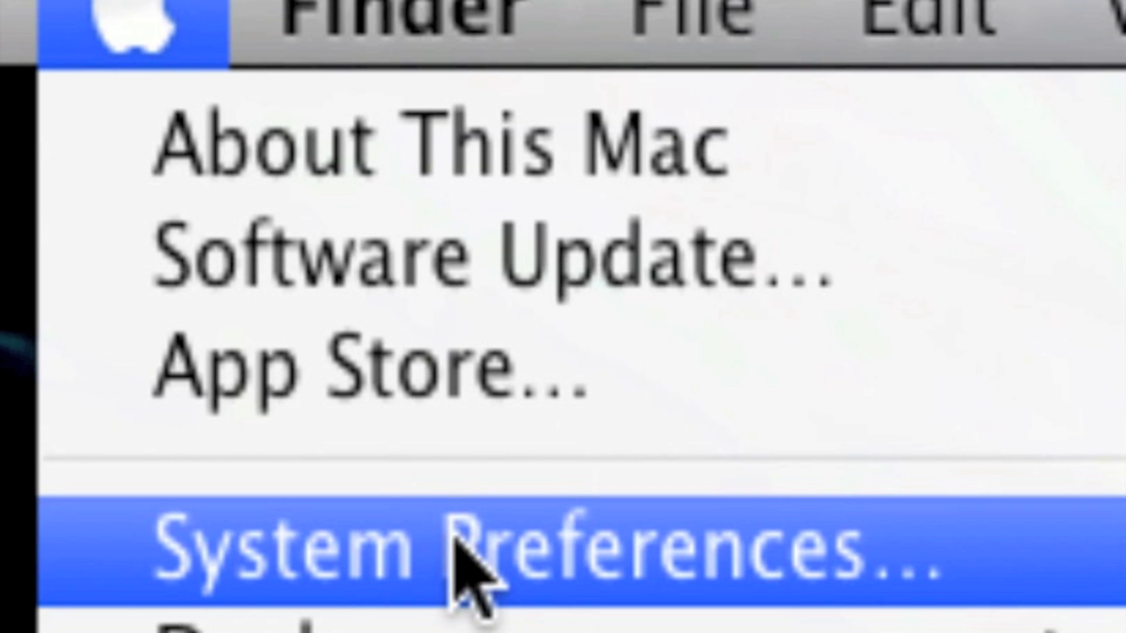
left_click(467, 553)
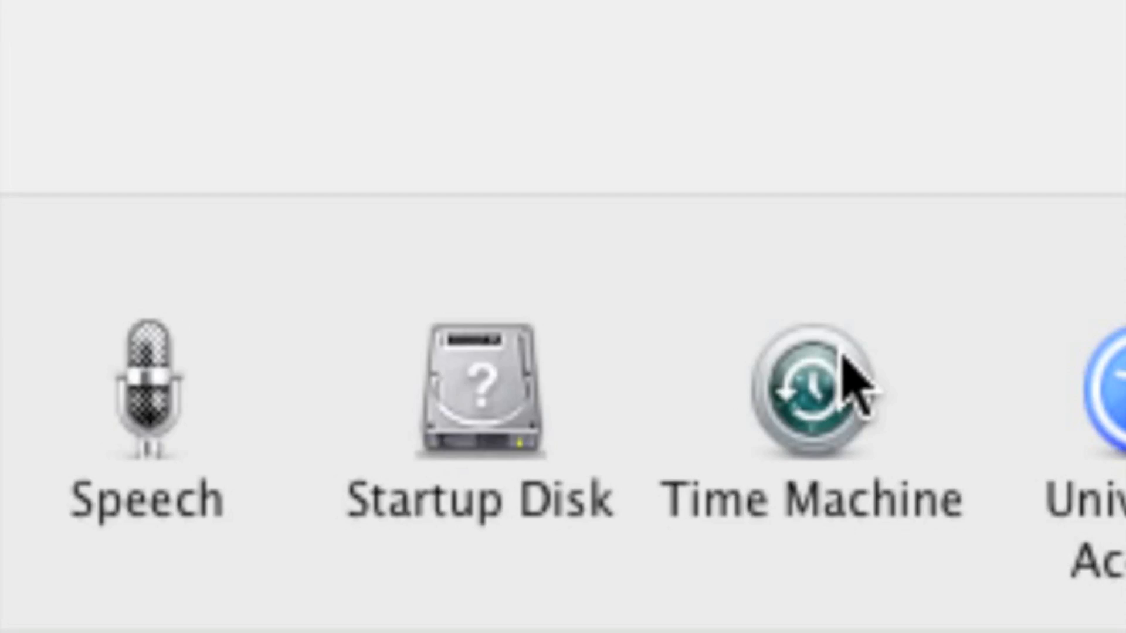
left_click(811, 385)
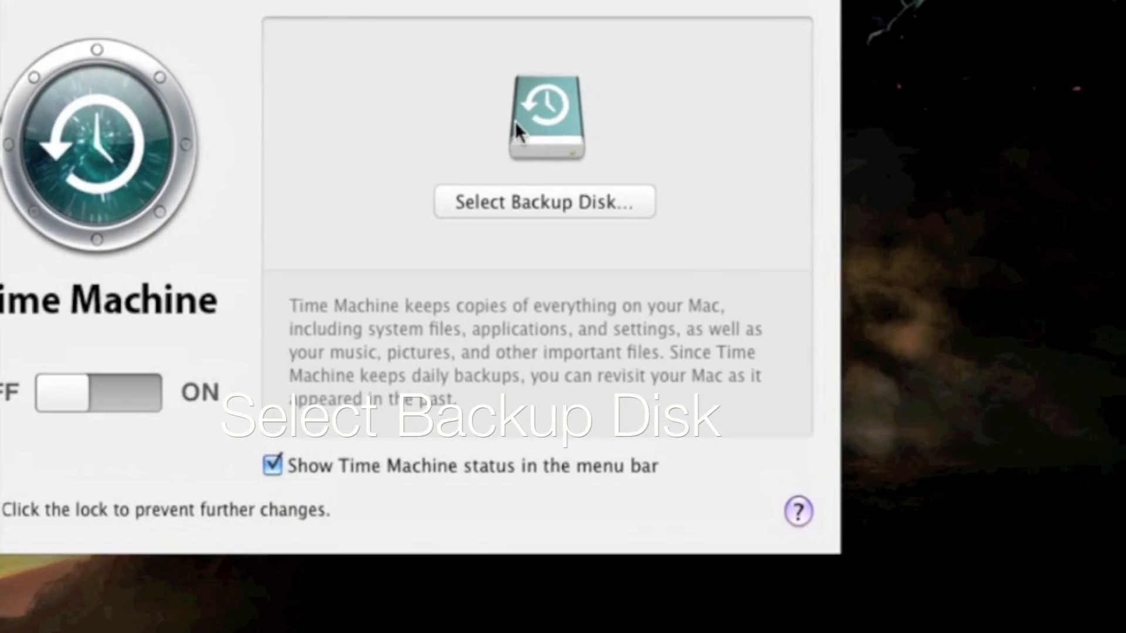
Step: Bring up the Select Backup Disk sheet listing the 778.38 GB LaCie drive
left_click(542, 202)
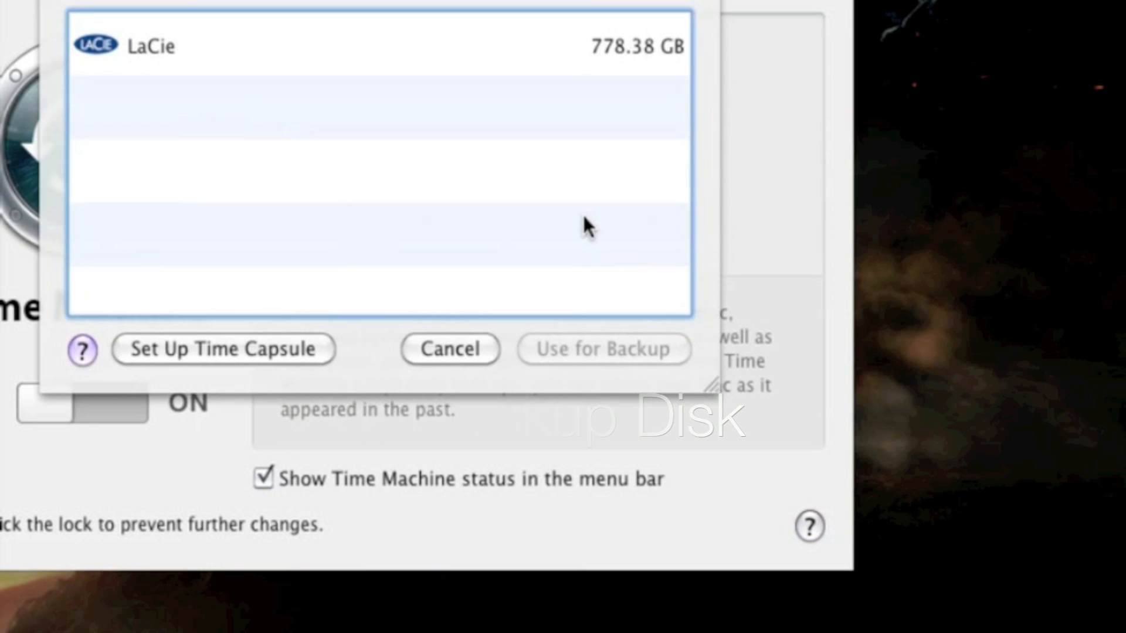
mouse_move(523, 41)
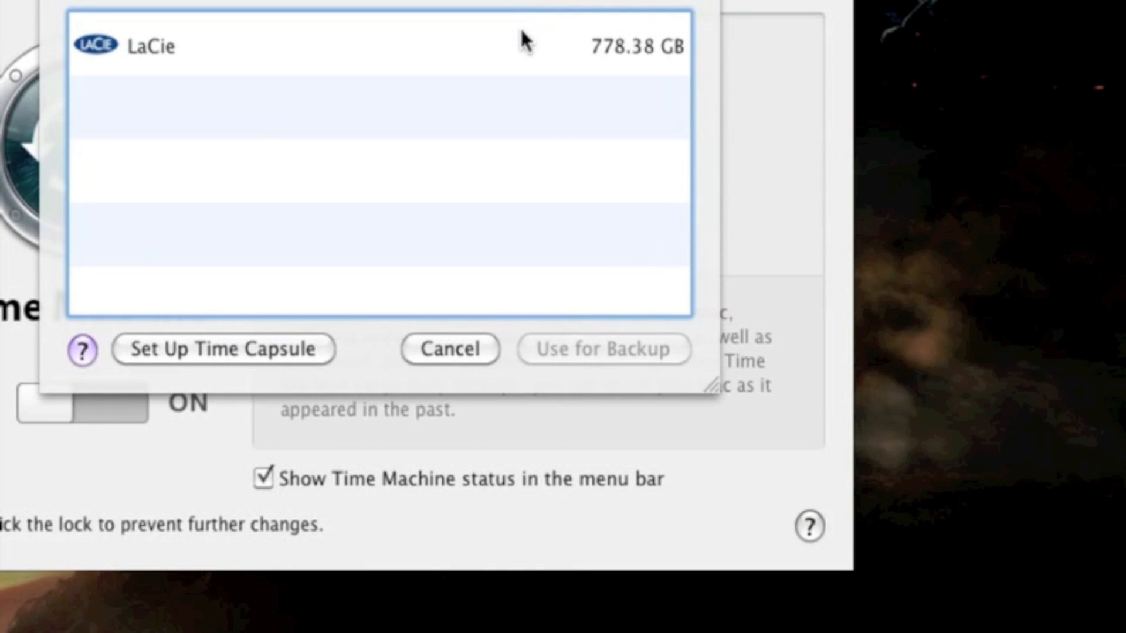
left_click(379, 46)
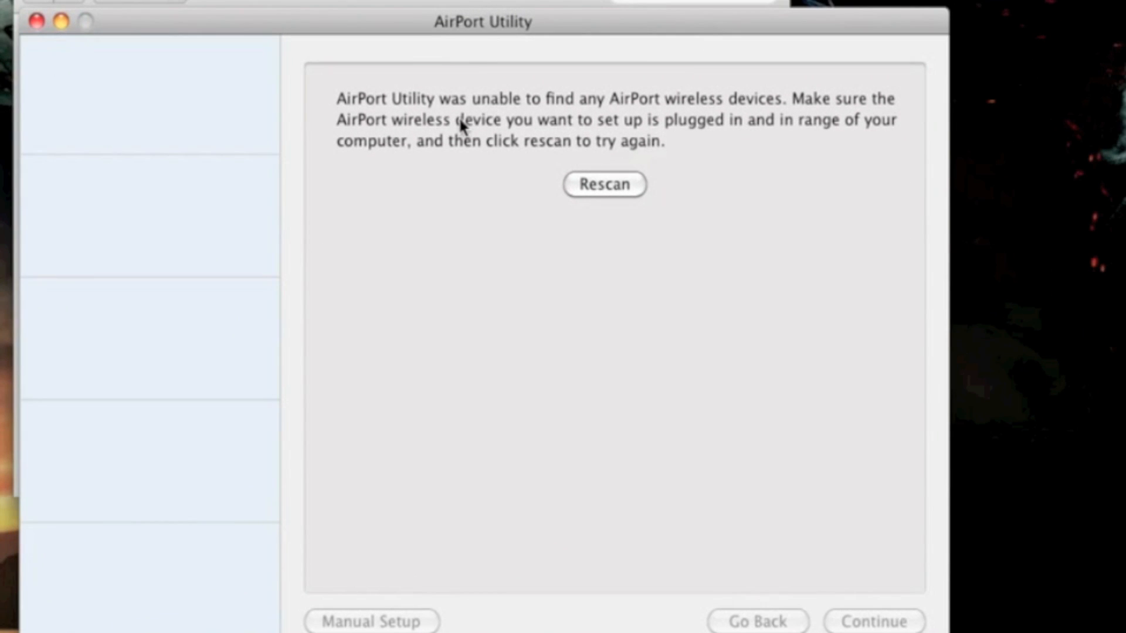
mouse_move(524, 129)
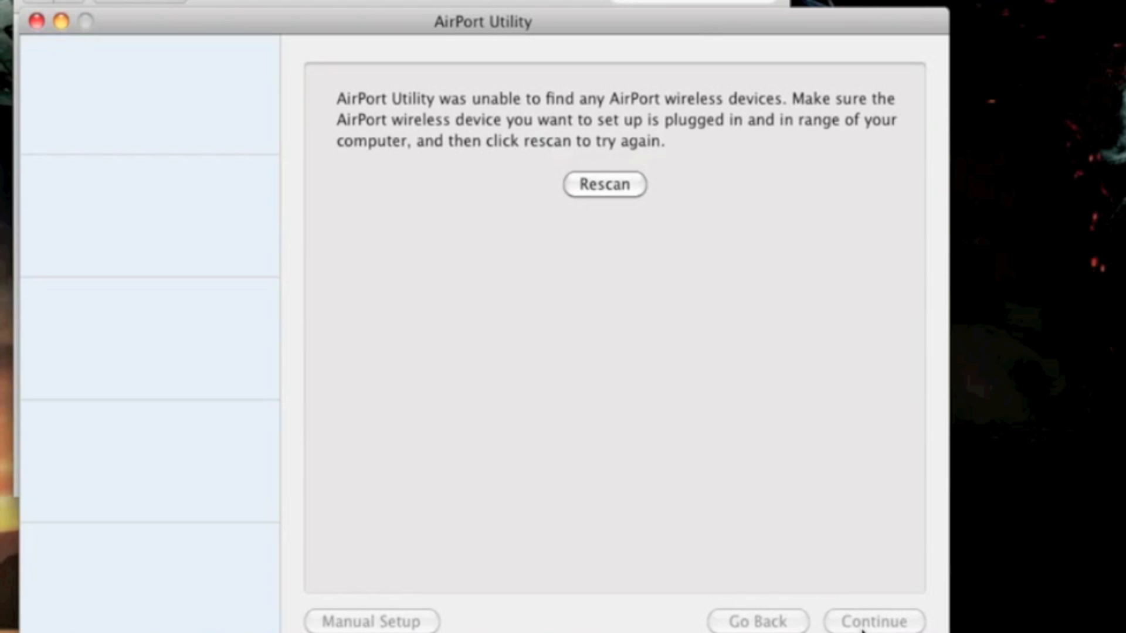
mouse_move(185, 78)
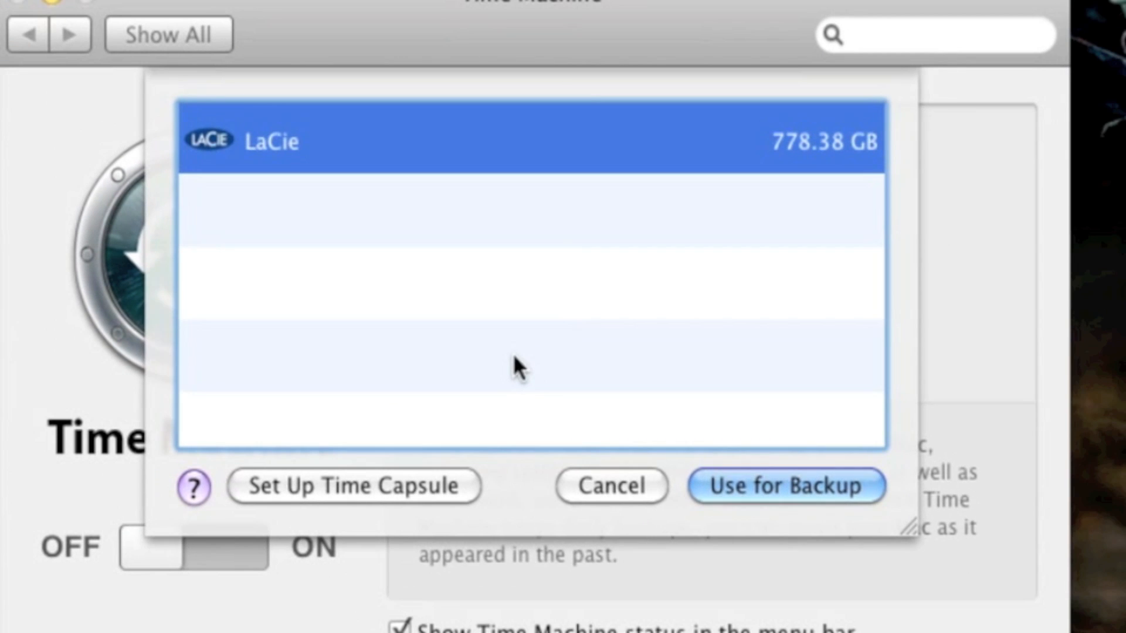
Step: Use the LaCie drive for Time Machine backups, starting the first backup
left_click(785, 485)
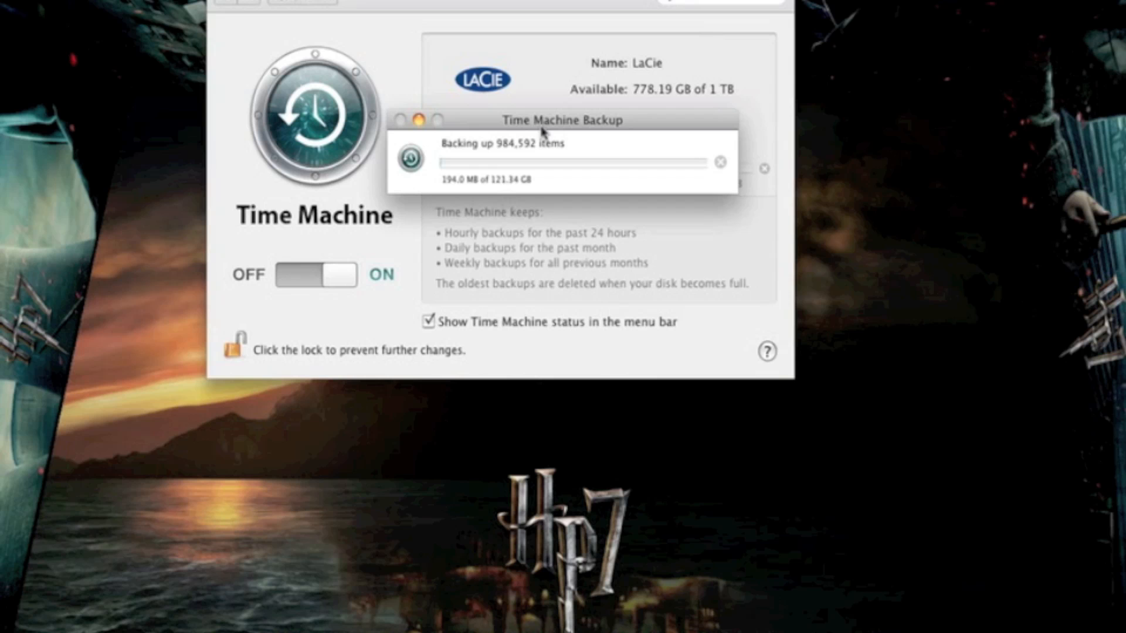
mouse_move(471, 145)
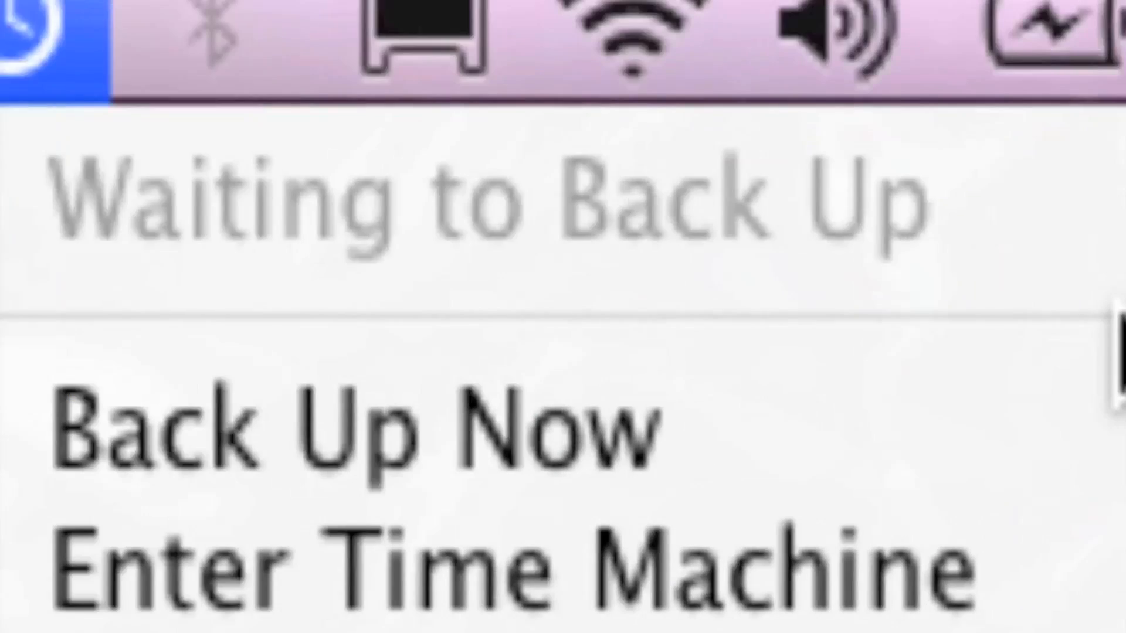
mouse_move(704, 503)
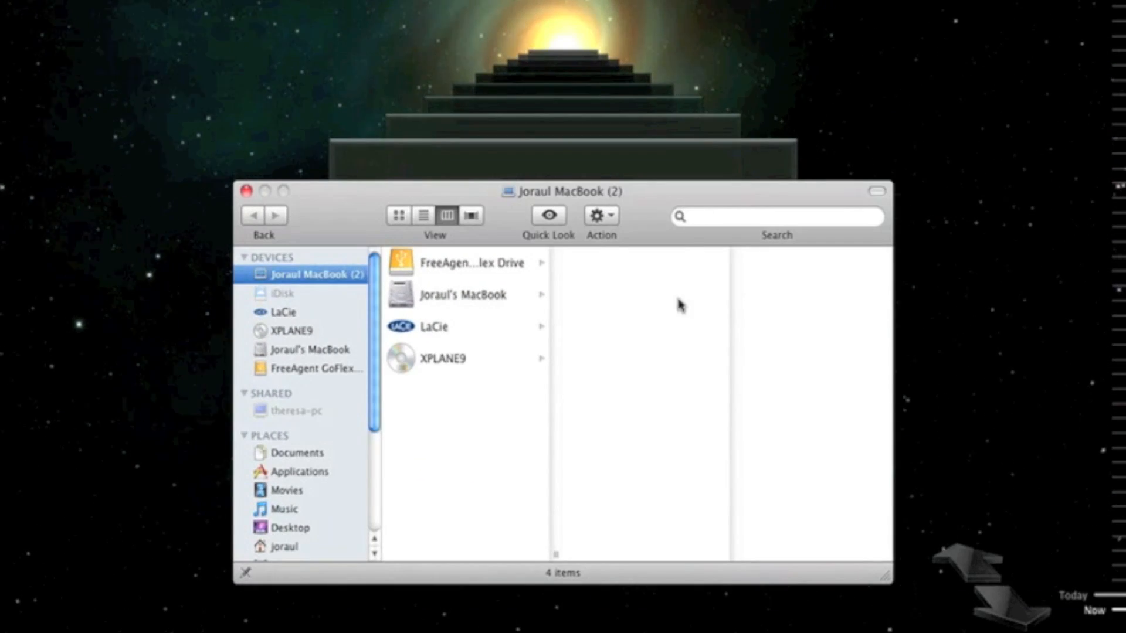
mouse_move(674, 196)
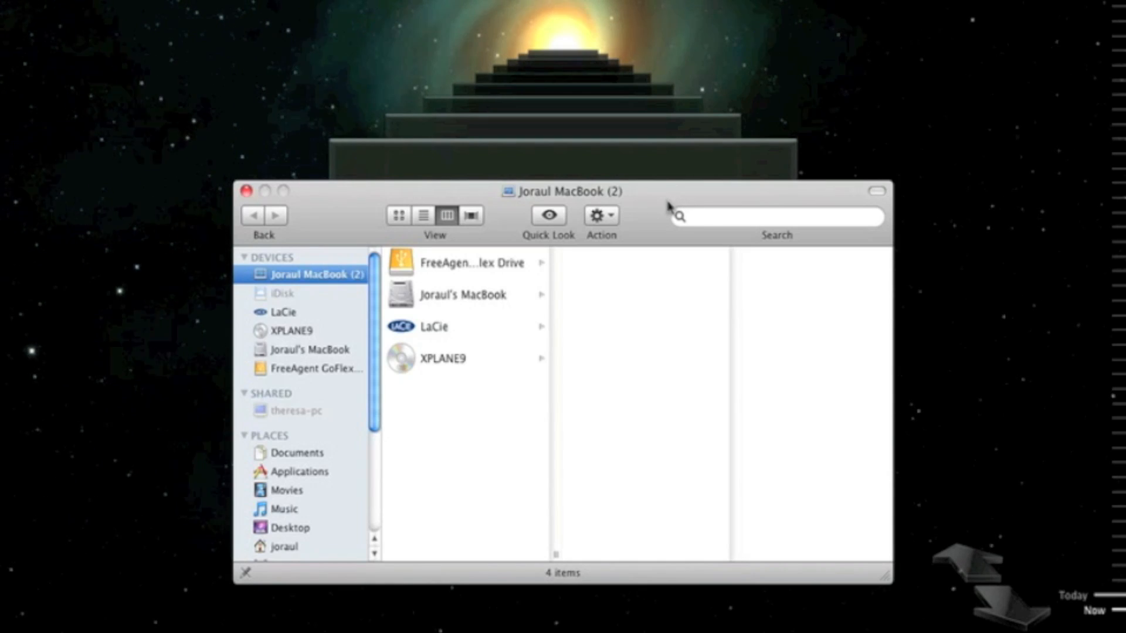
mouse_move(510, 277)
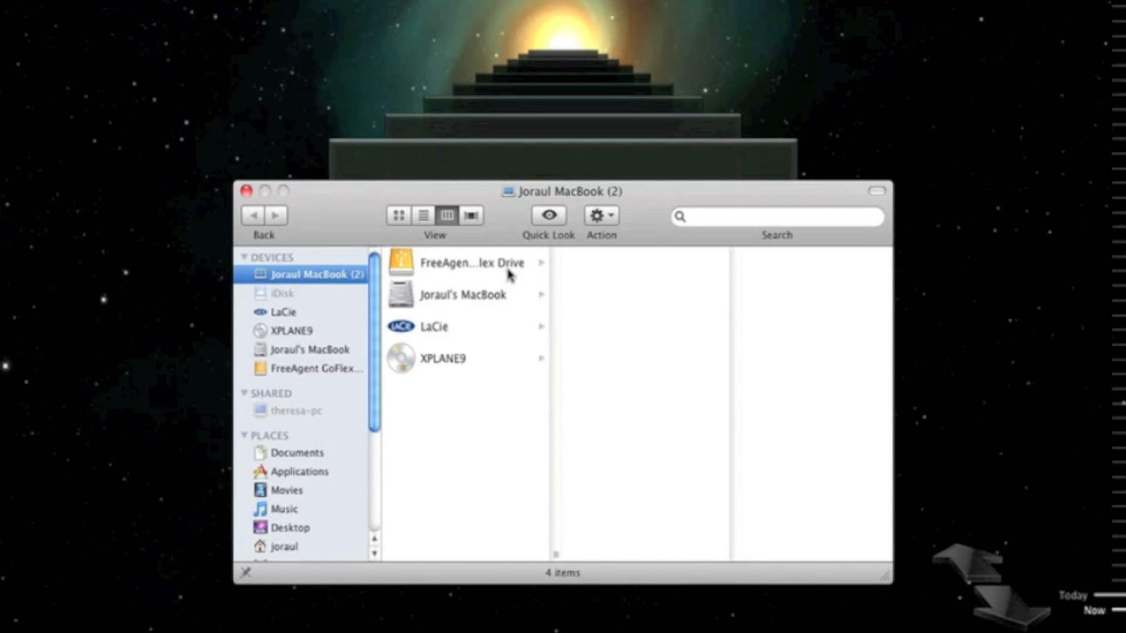
mouse_move(442, 310)
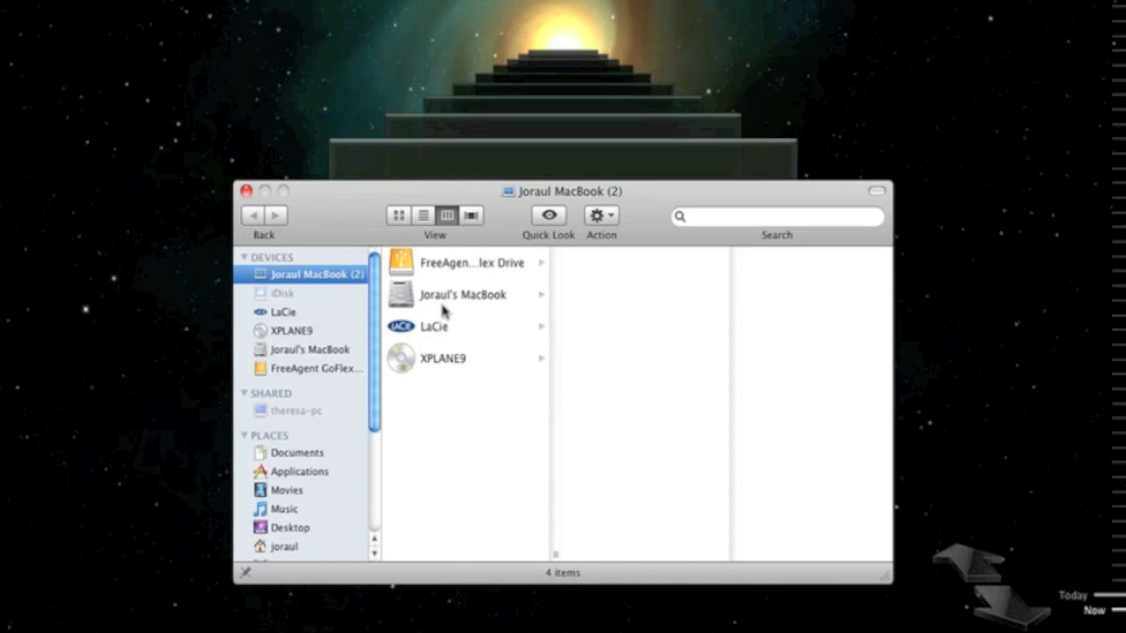
mouse_move(449, 427)
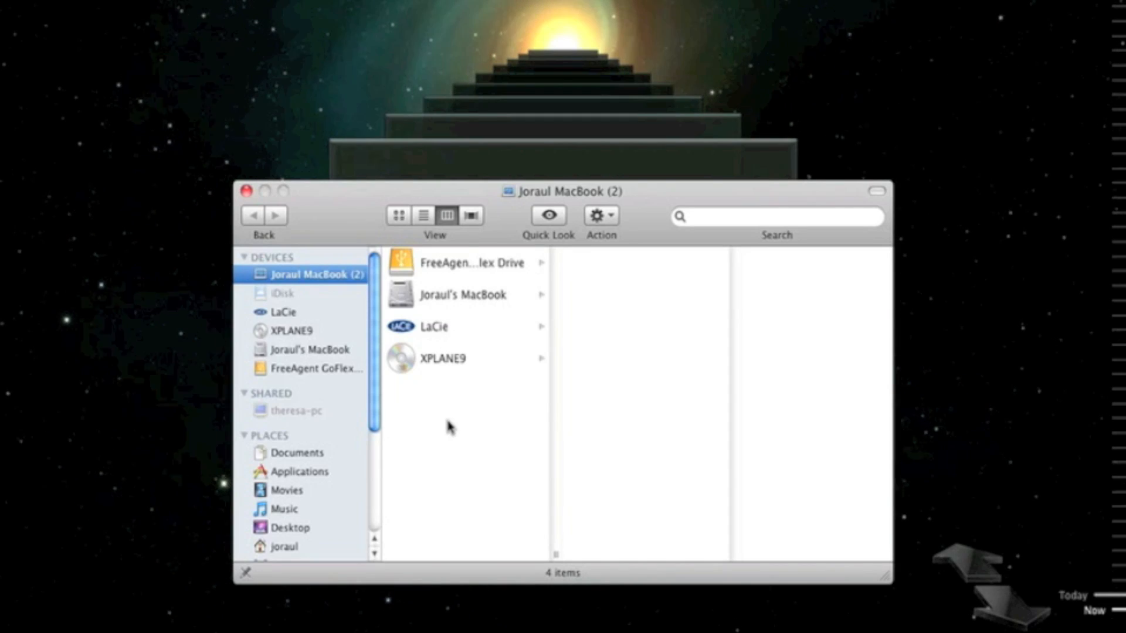
mouse_move(506, 114)
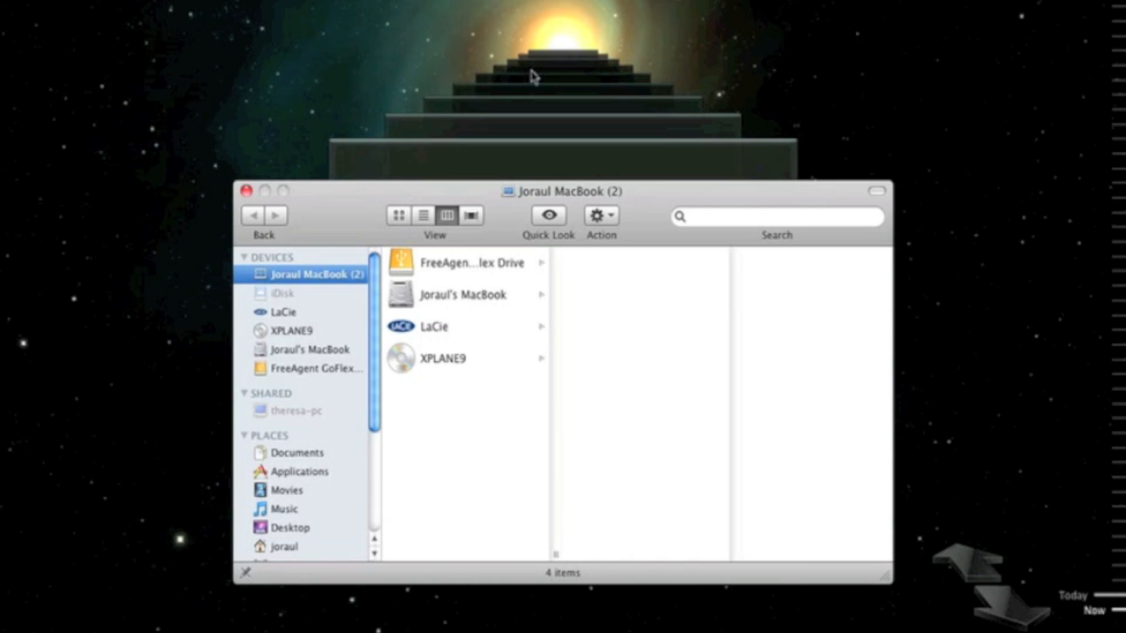
mouse_move(571, 159)
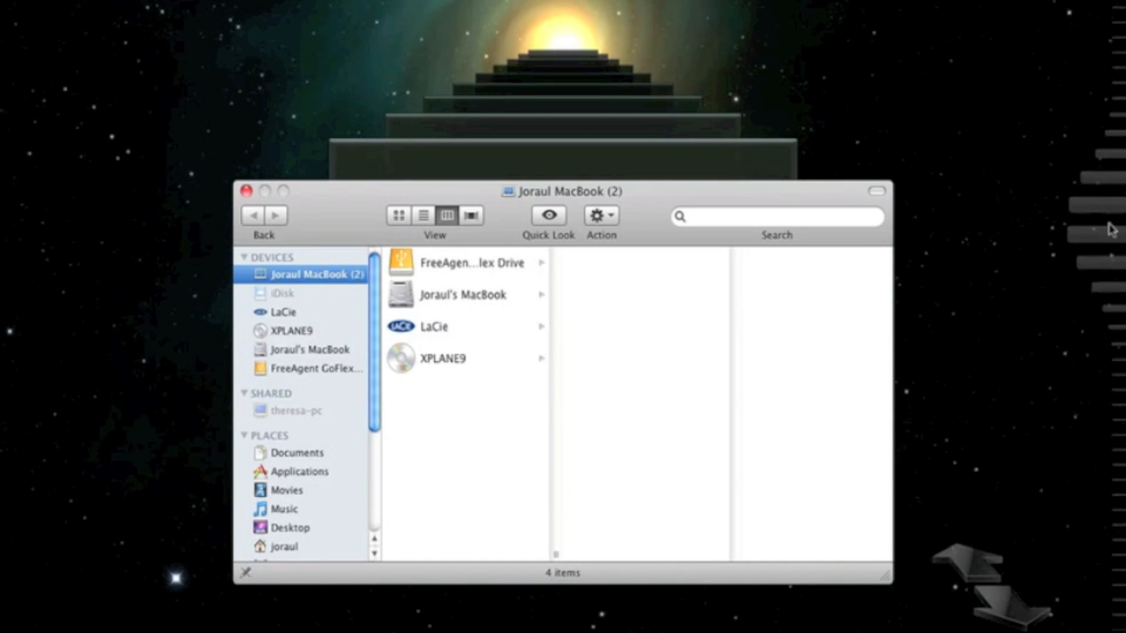
mouse_move(1113, 517)
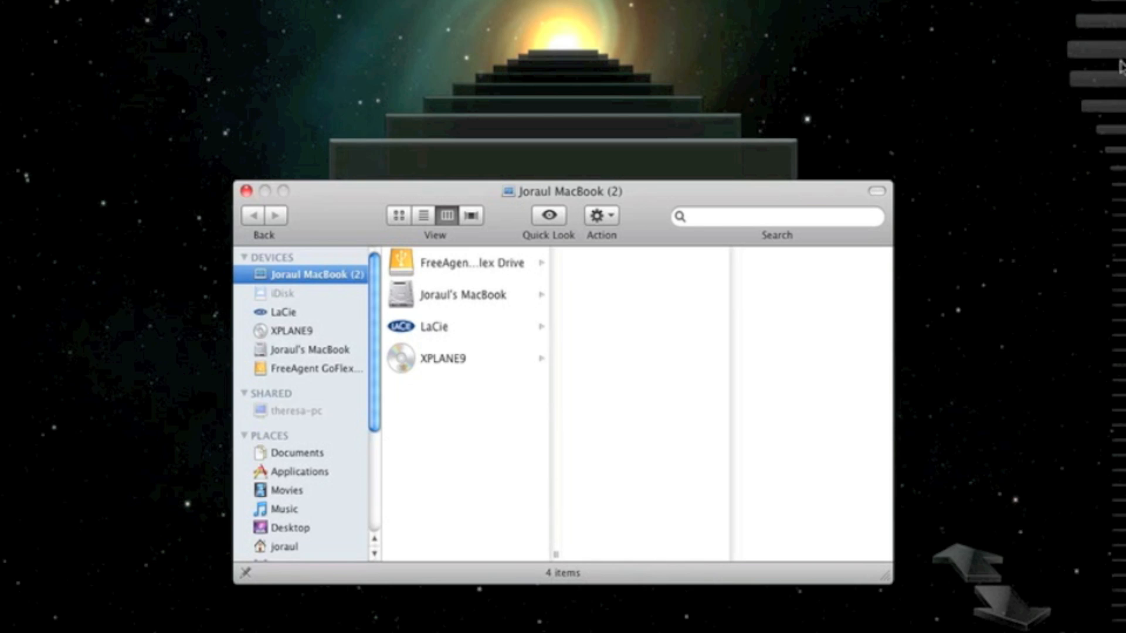
mouse_move(1116, 212)
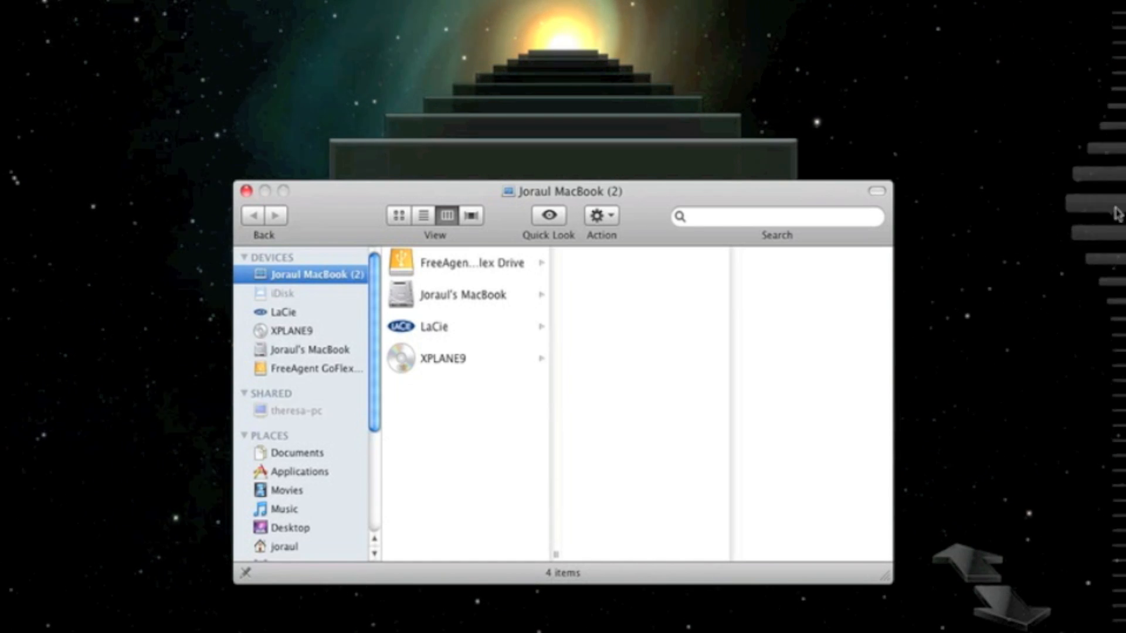
mouse_move(1103, 230)
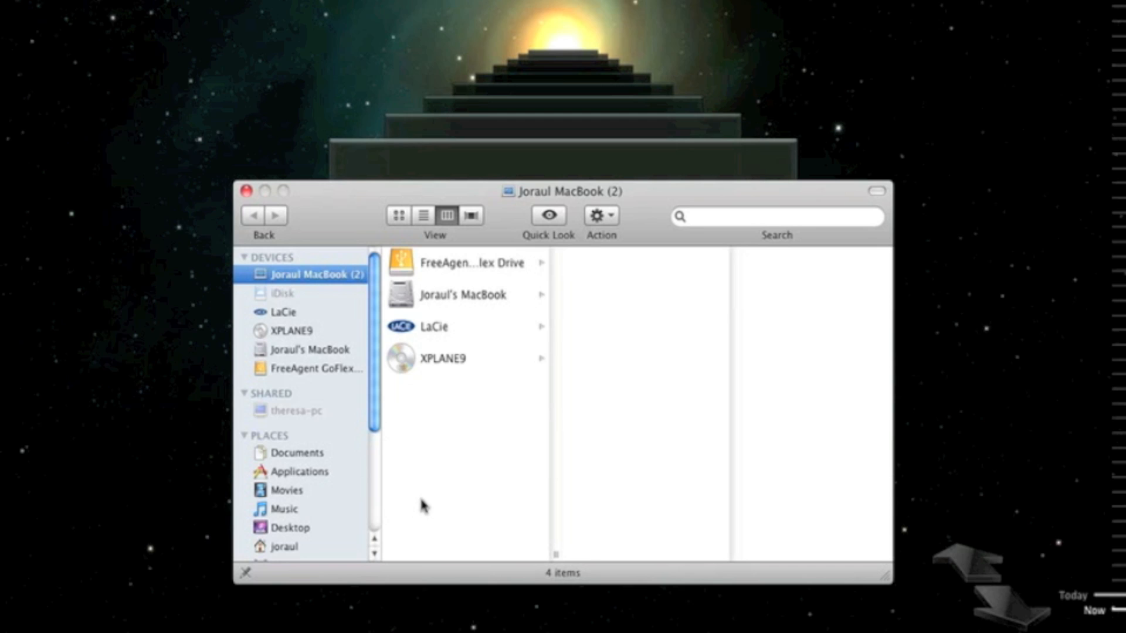
Step: Open the Desktop's X-Plane 9 folder and select the X-Plane application (version 9.61)
scroll("down", 3)
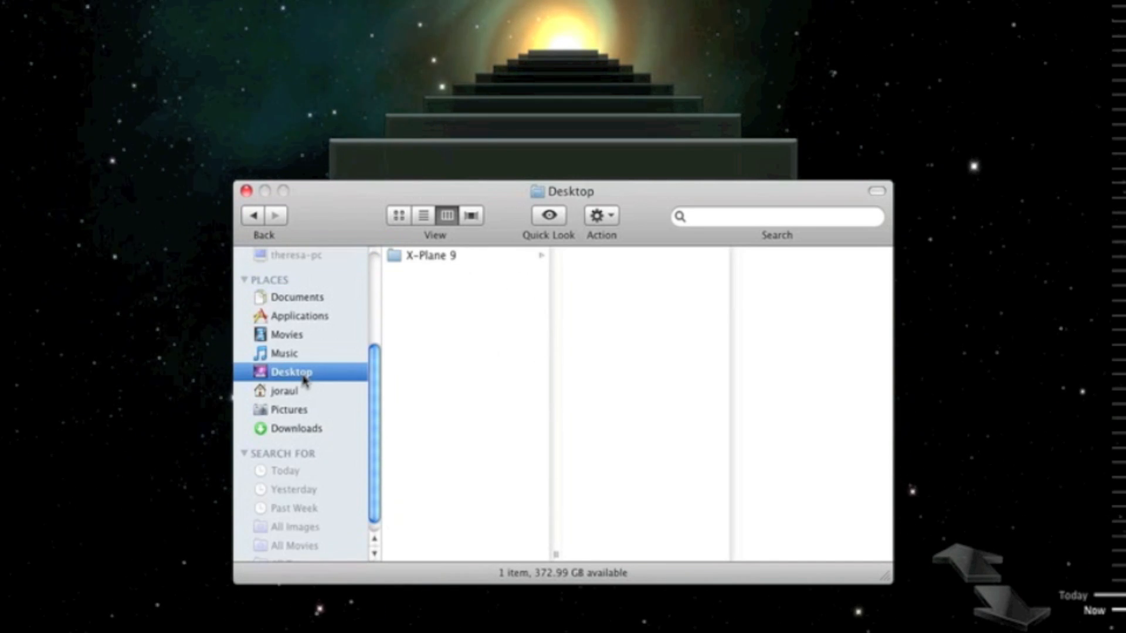
left_click(430, 254)
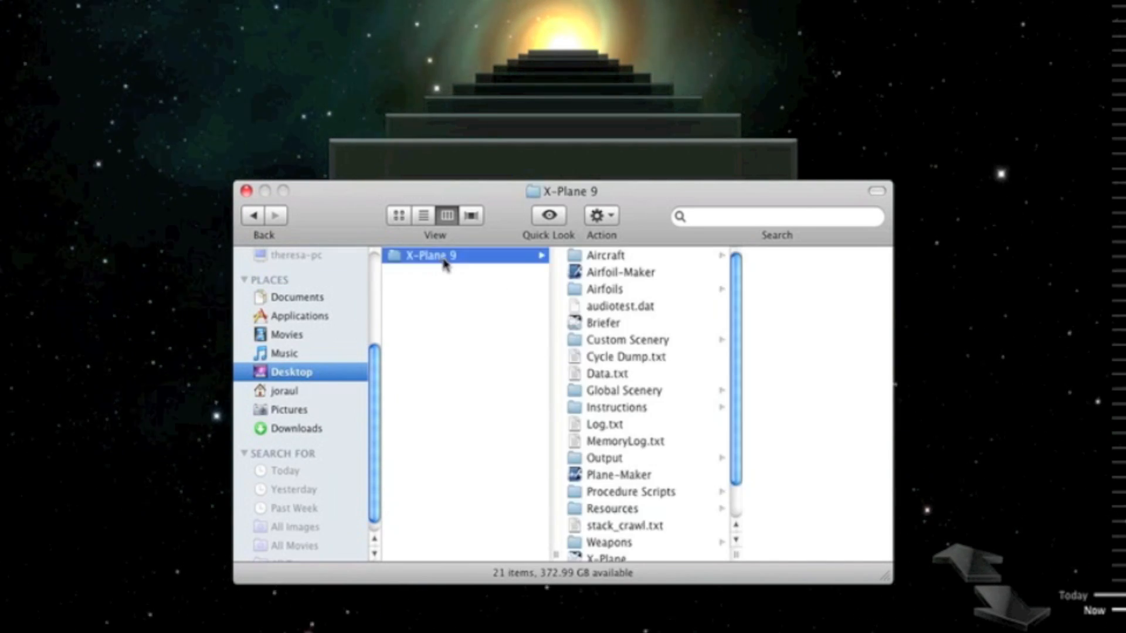
scroll("down", 3)
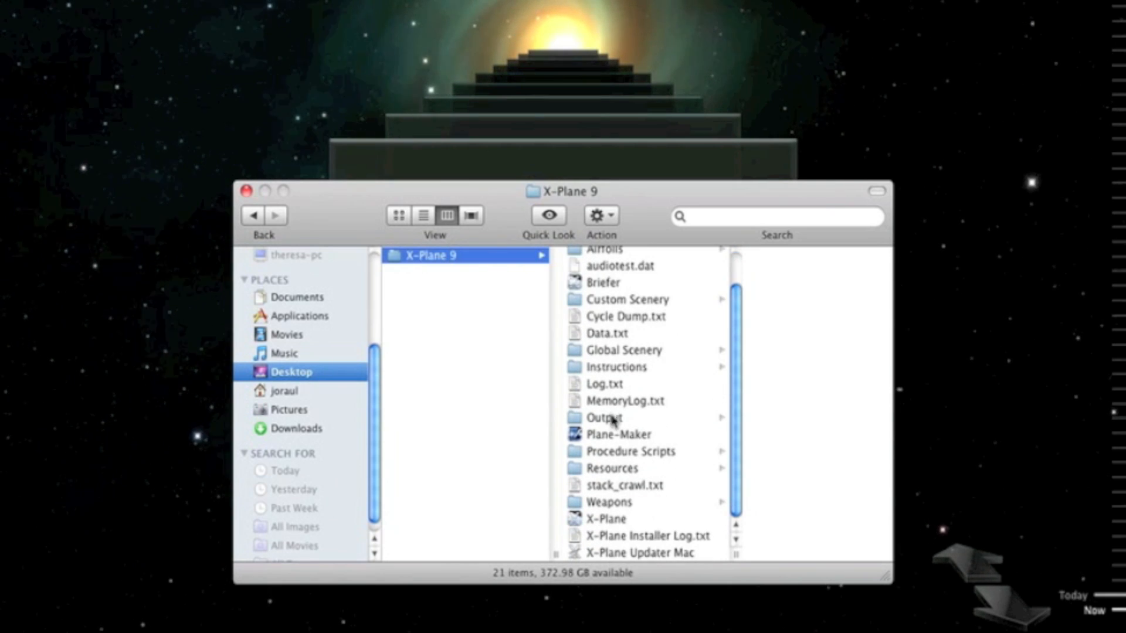
mouse_move(639, 524)
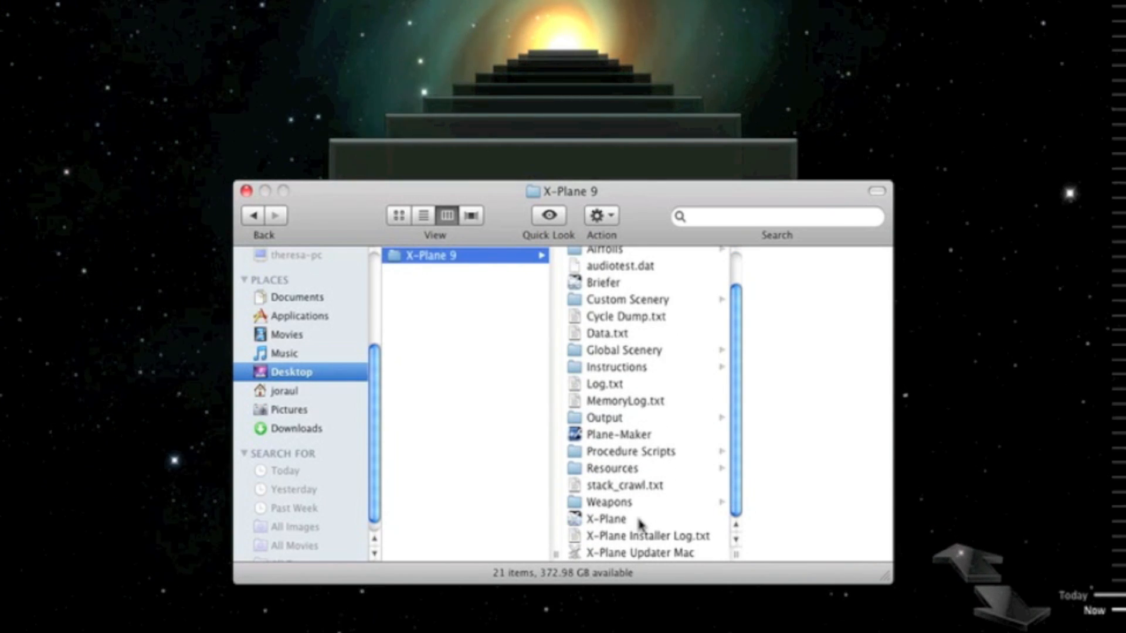
left_click(606, 518)
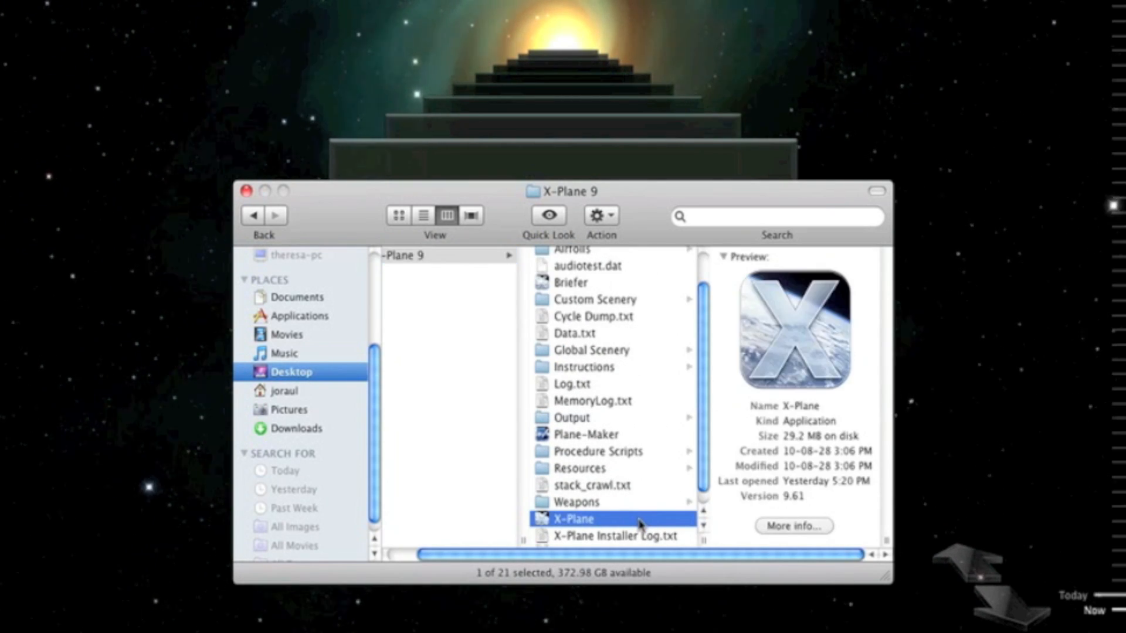
mouse_move(686, 526)
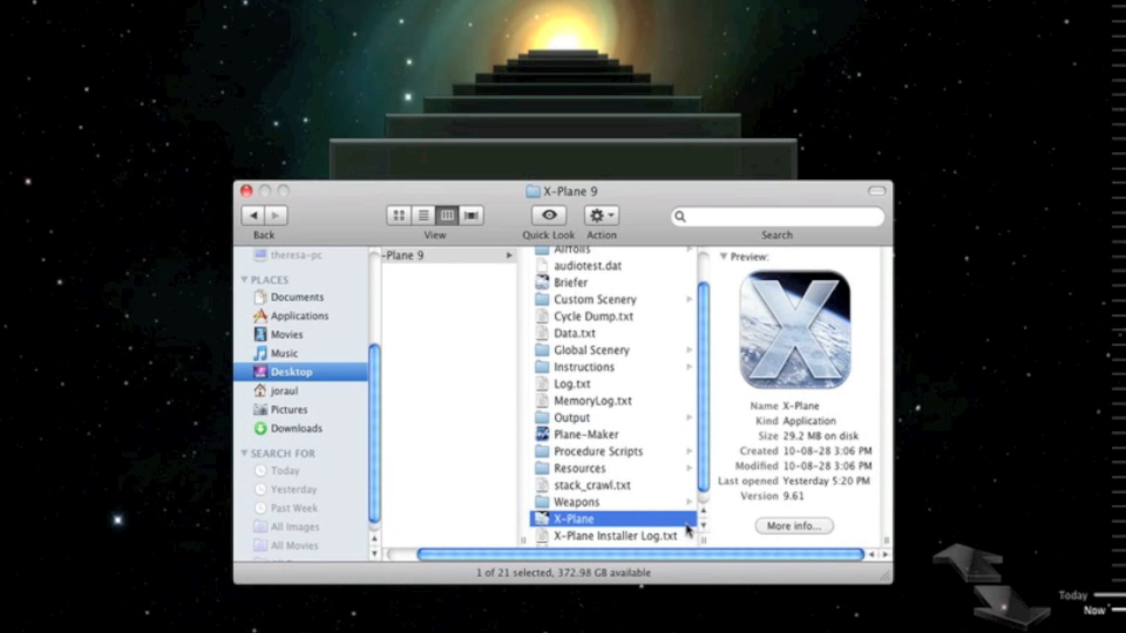
mouse_move(660, 519)
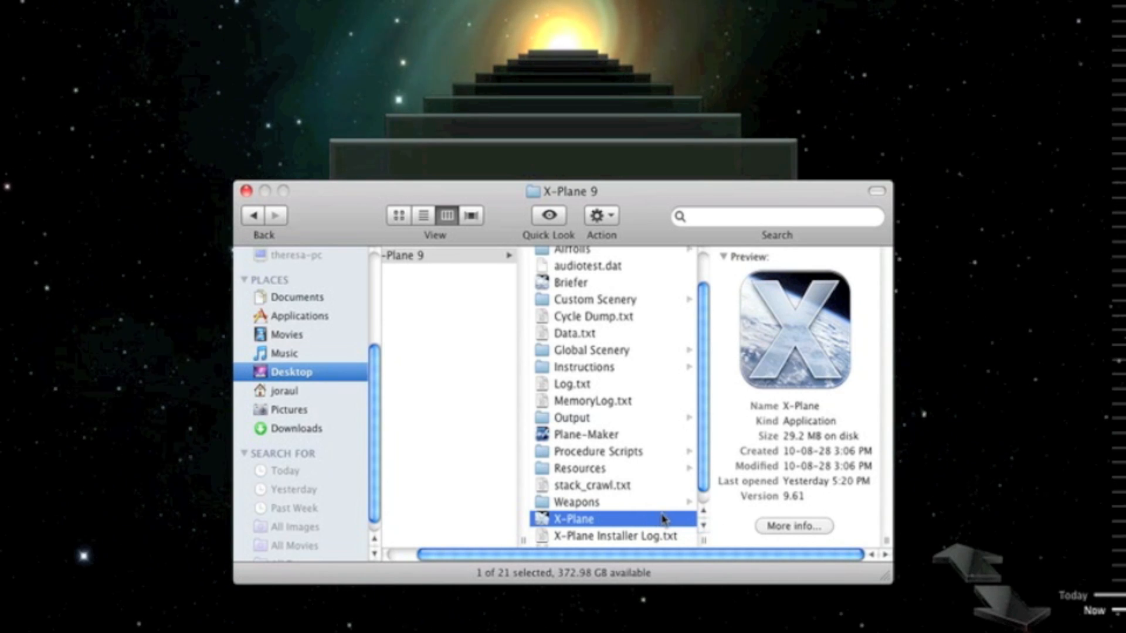